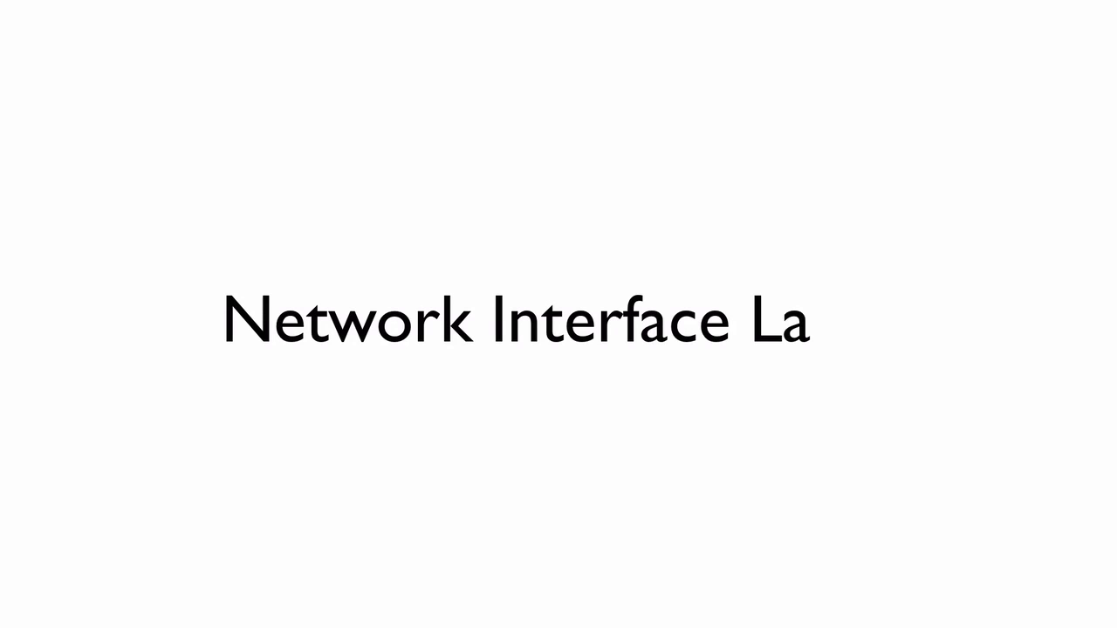
text(yer)
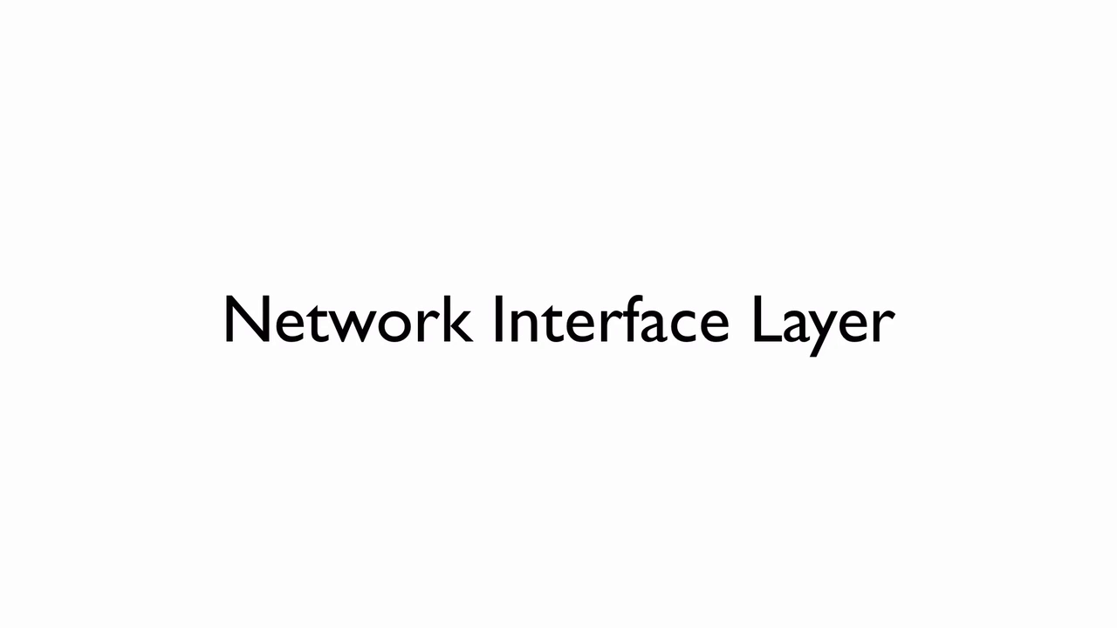